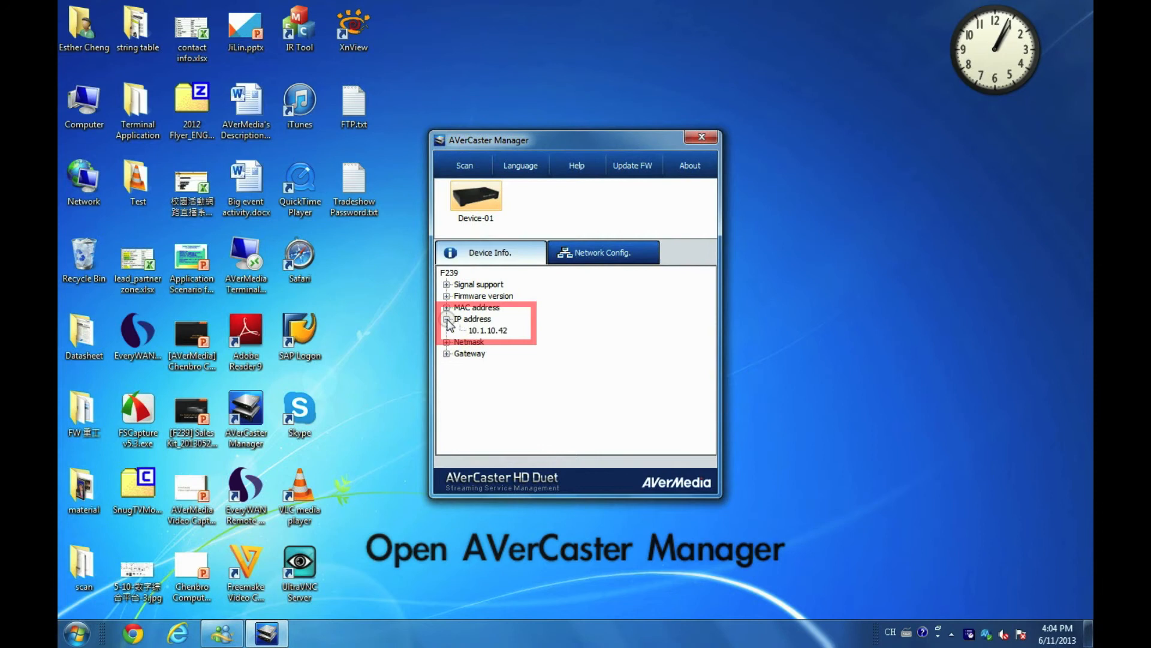
# Find the encoder's IP 10.1.10.42 and log in with the default account
pyautogui.click(488, 329)
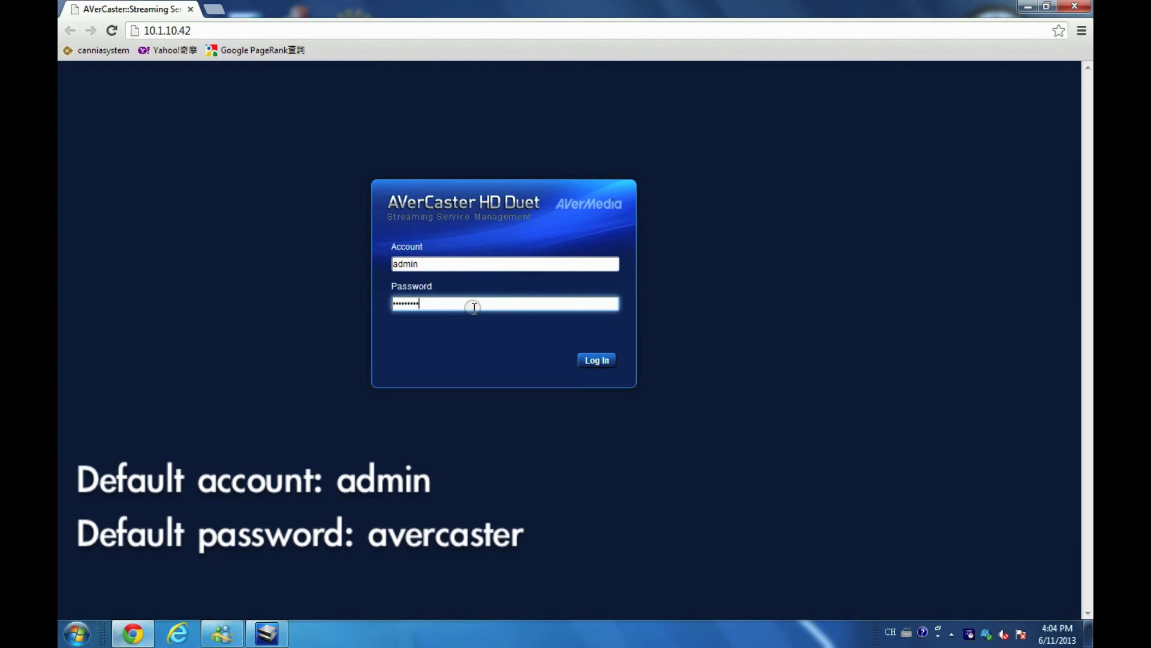
pyautogui.click(596, 360)
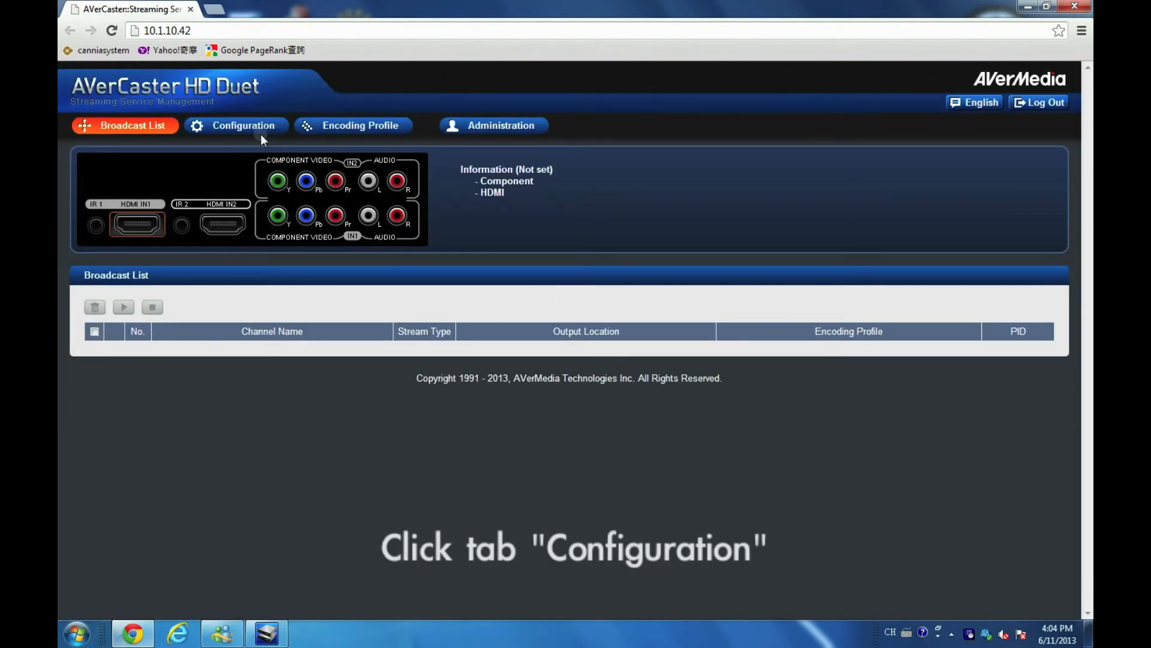
# On the Configuration page, select the HDMI IN1 port as the input source
pyautogui.click(243, 125)
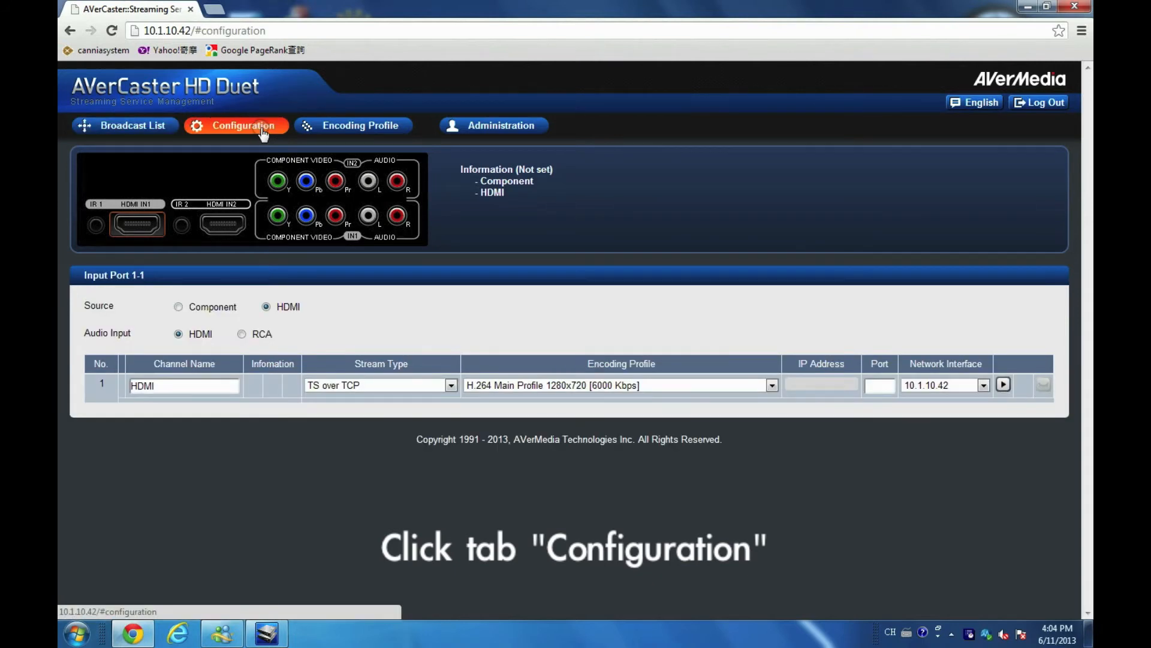
pyautogui.click(137, 223)
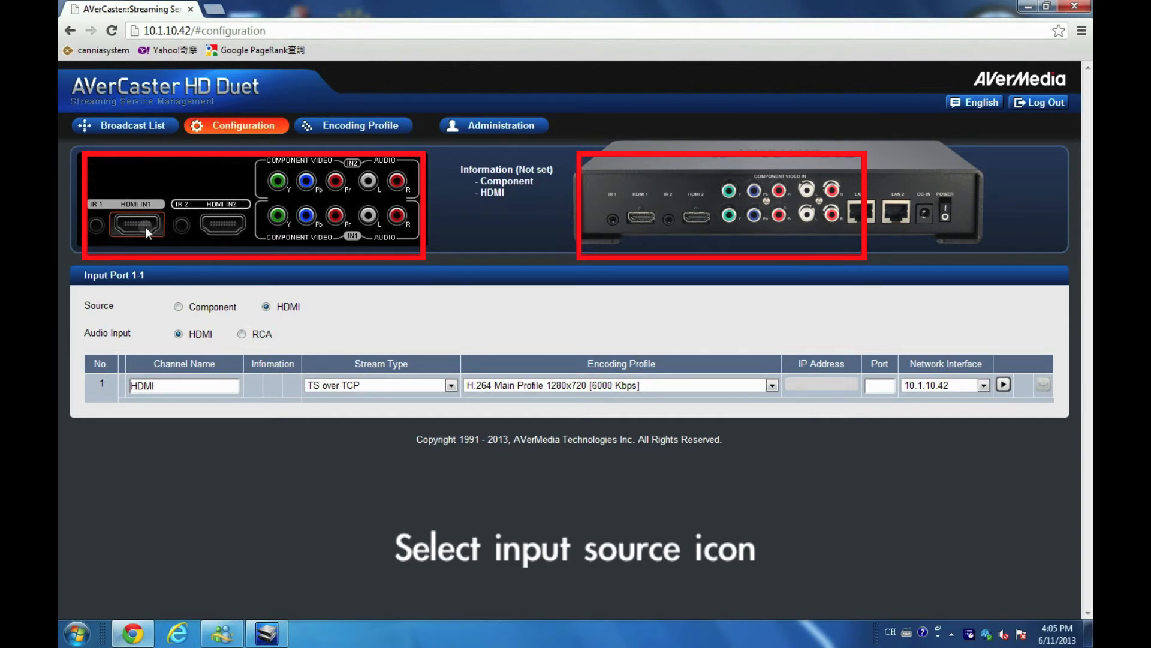
pyautogui.click(136, 224)
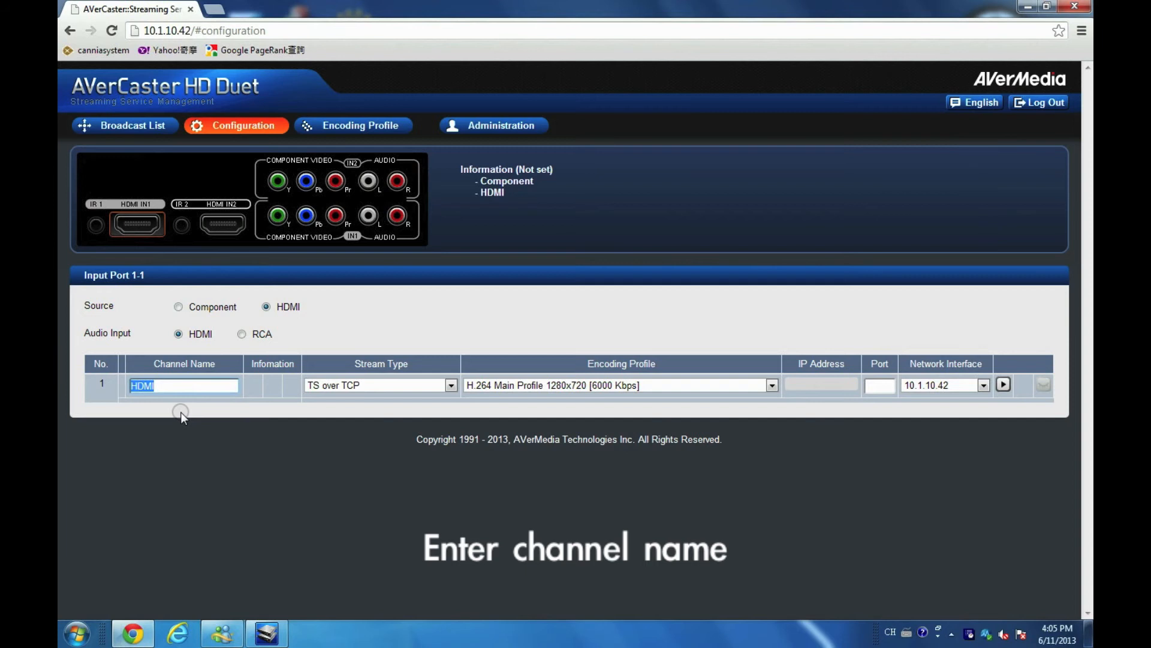
# Stream channel 'Auditorium Camera' via TS Multicast at 1920x1080 10 Mbps to 239.0.0.1:1234
pyautogui.write('Auditorium')
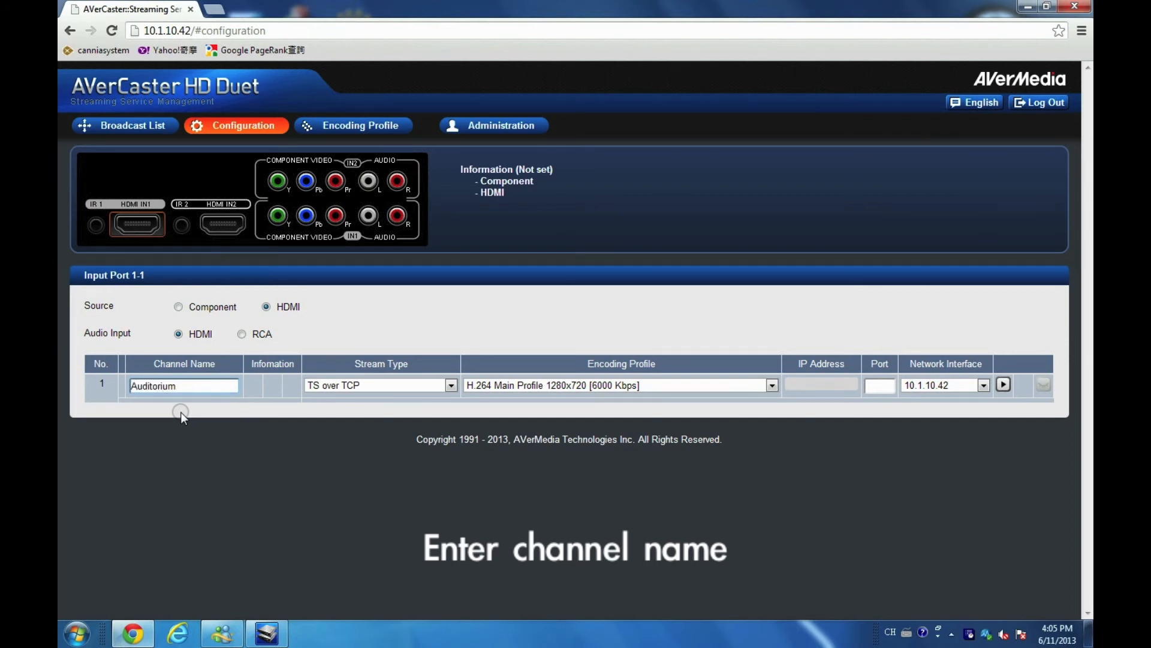
pyautogui.write('Camera')
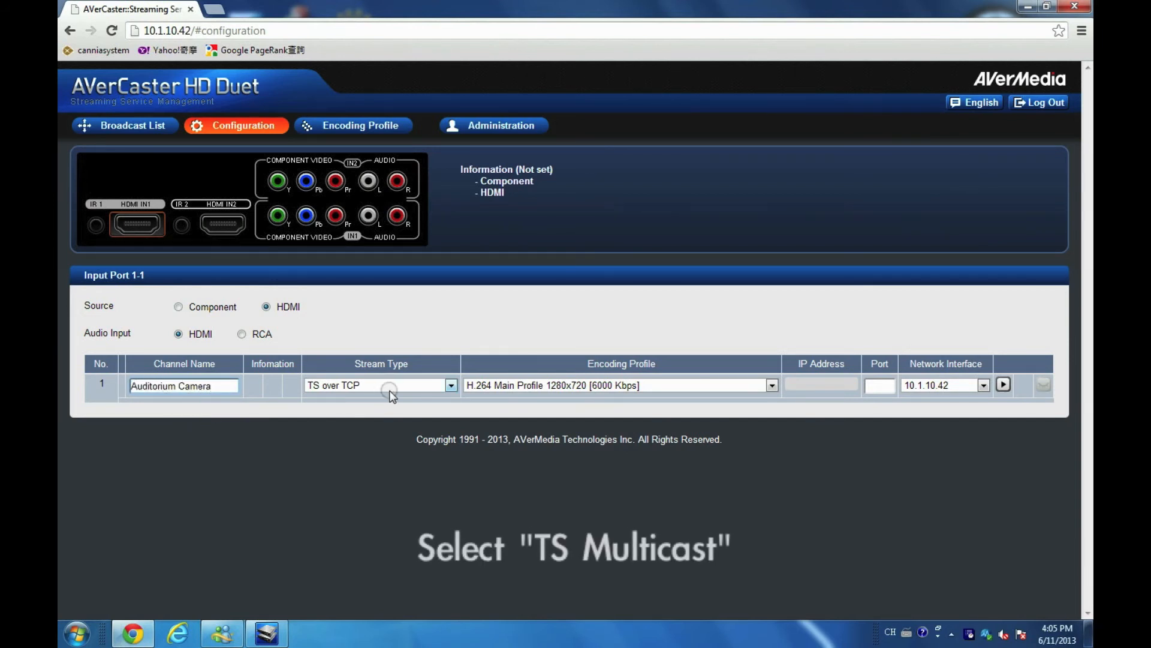
pyautogui.click(451, 385)
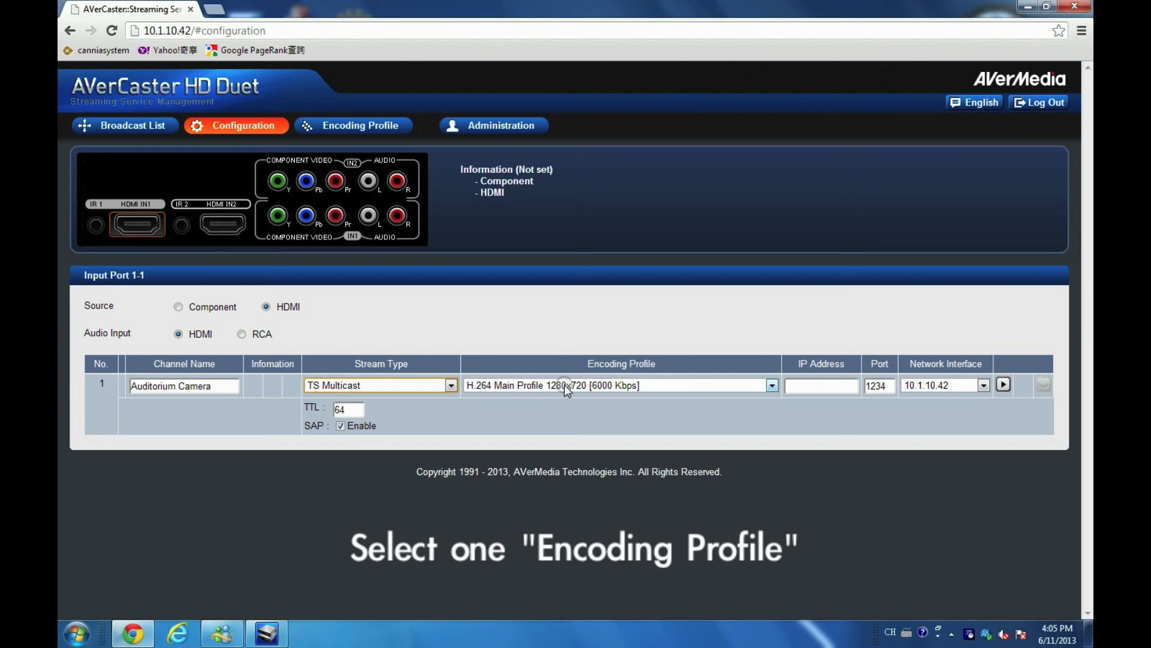
pyautogui.click(770, 385)
pyautogui.write('239.0.0.1')
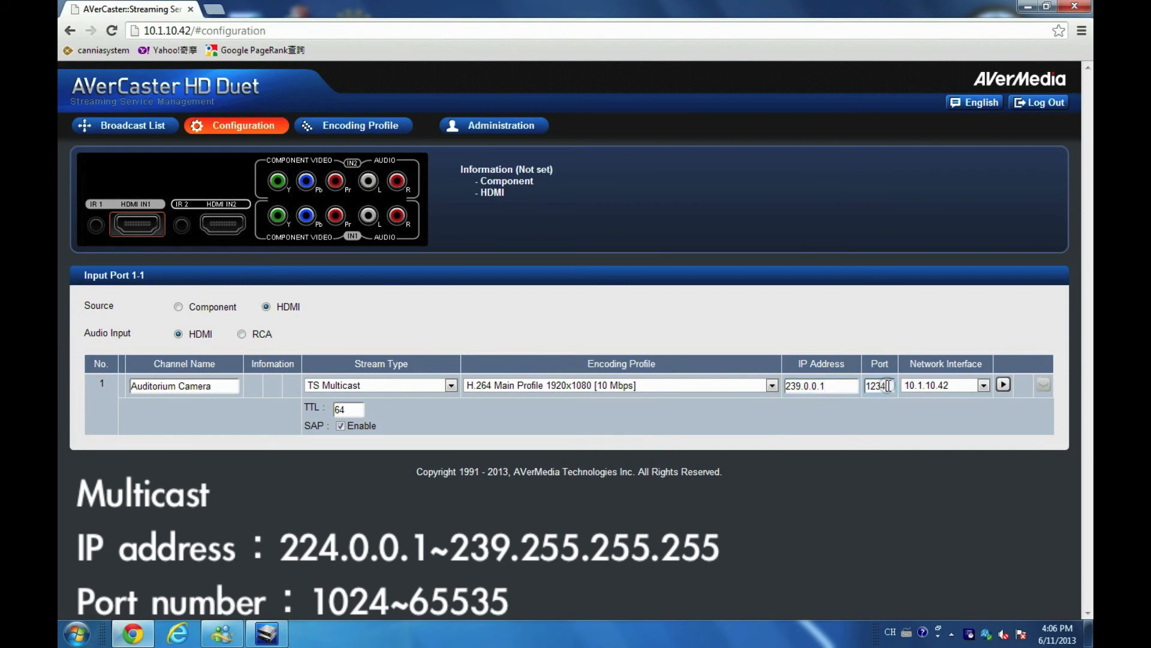
pyautogui.click(1003, 384)
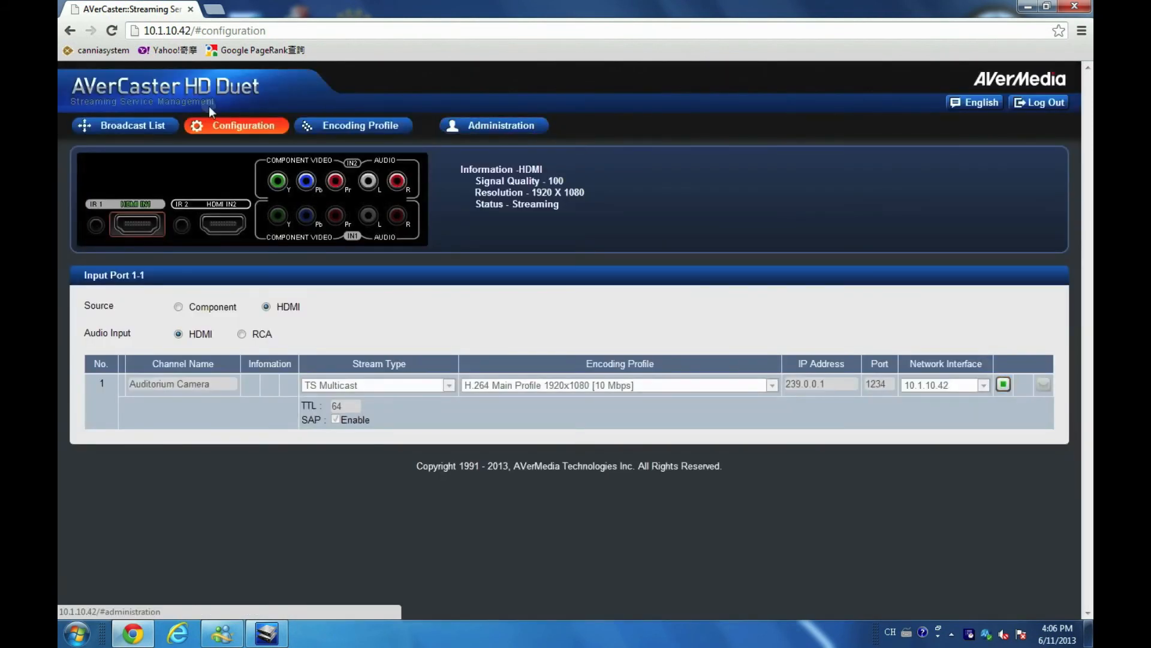
pyautogui.click(75, 632)
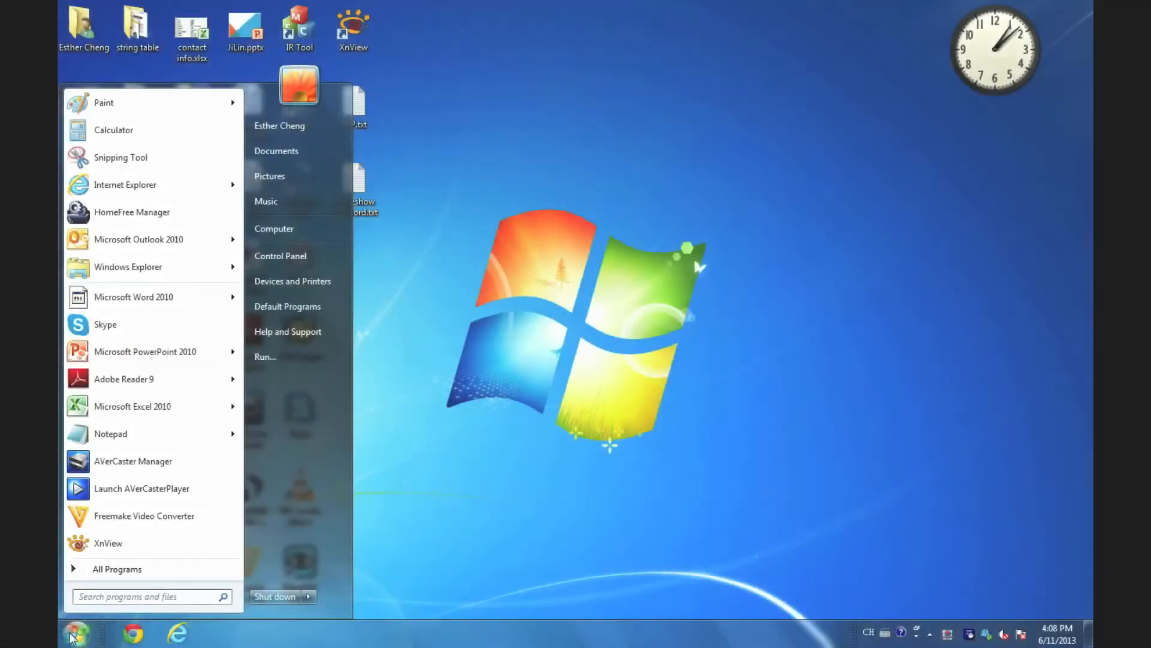
pyautogui.moveTo(160, 488)
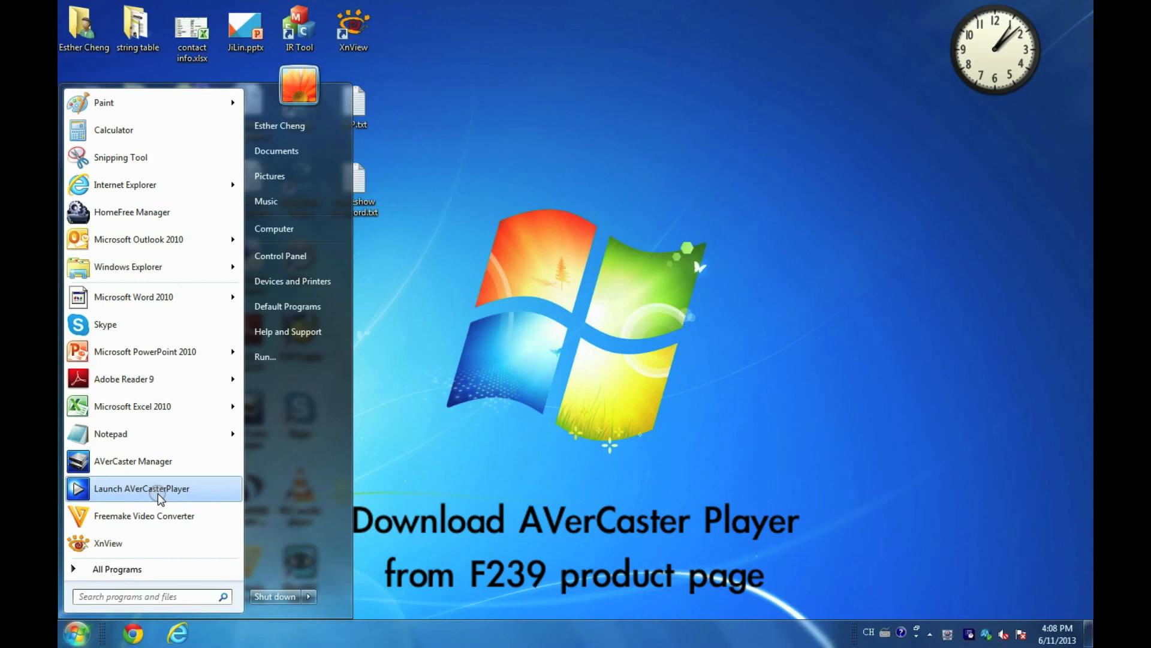
# Launch AVerCaster Live Video Player so its channel list shows Auditorium Camera
pyautogui.click(141, 488)
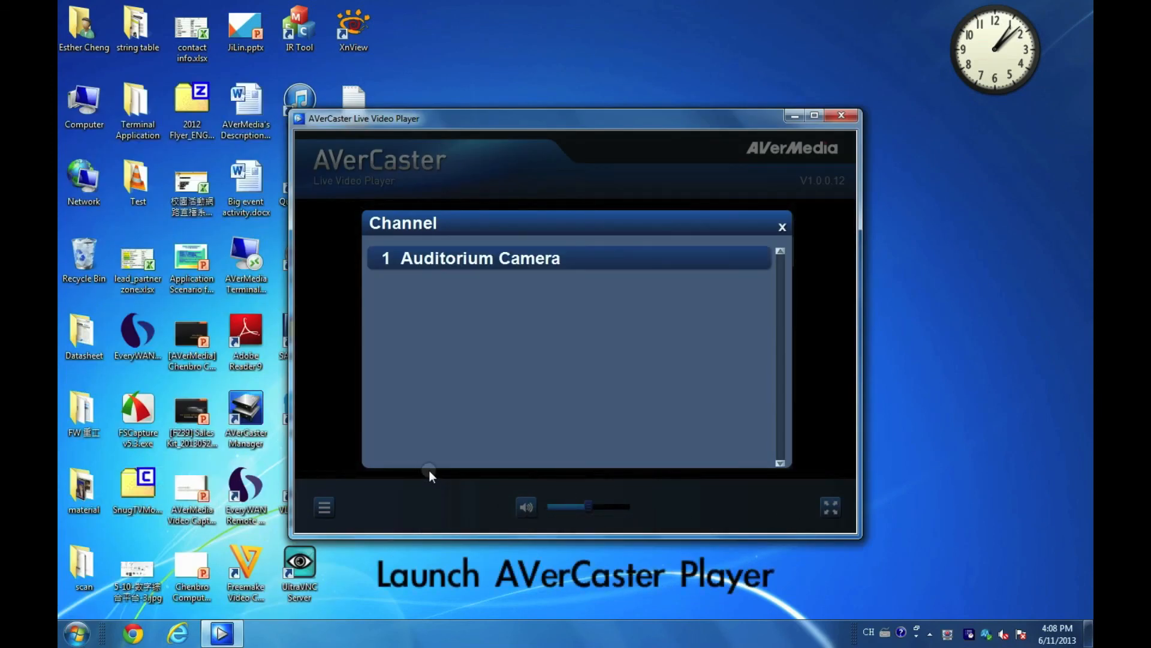